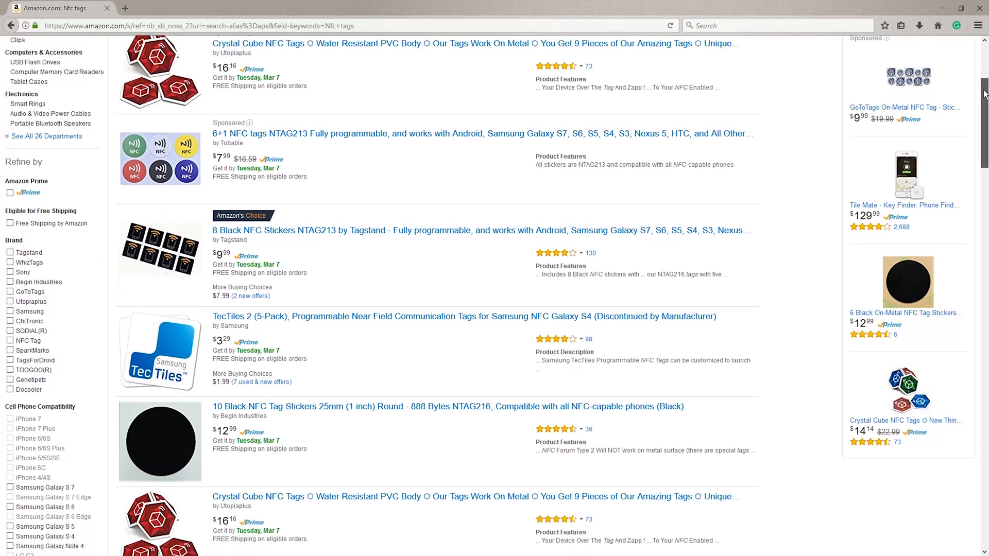
# Step: Scroll down the Amazon NFC tag results toward the Begin Industries 25mm black NTAG216 stickers
pyautogui.scroll(-3)
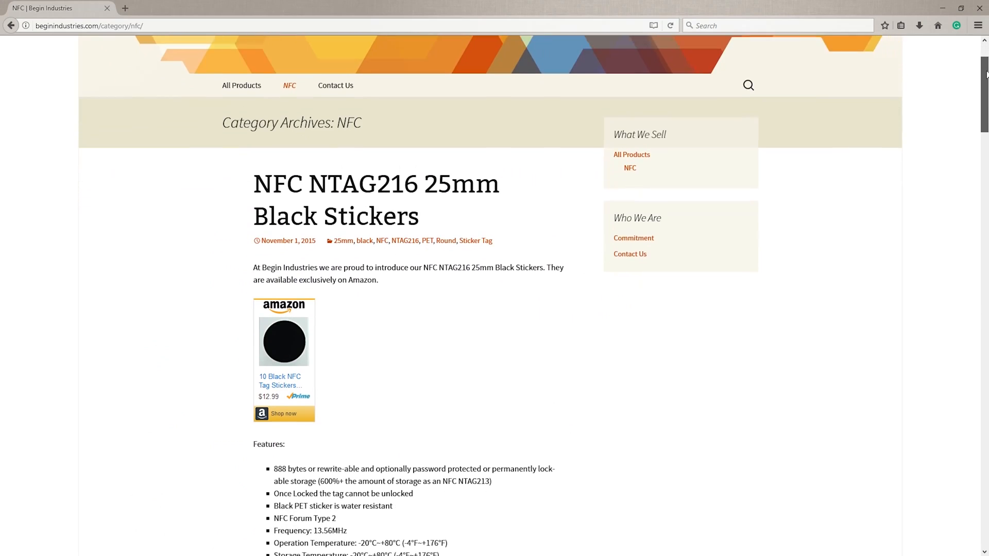
pyautogui.scroll(-3)
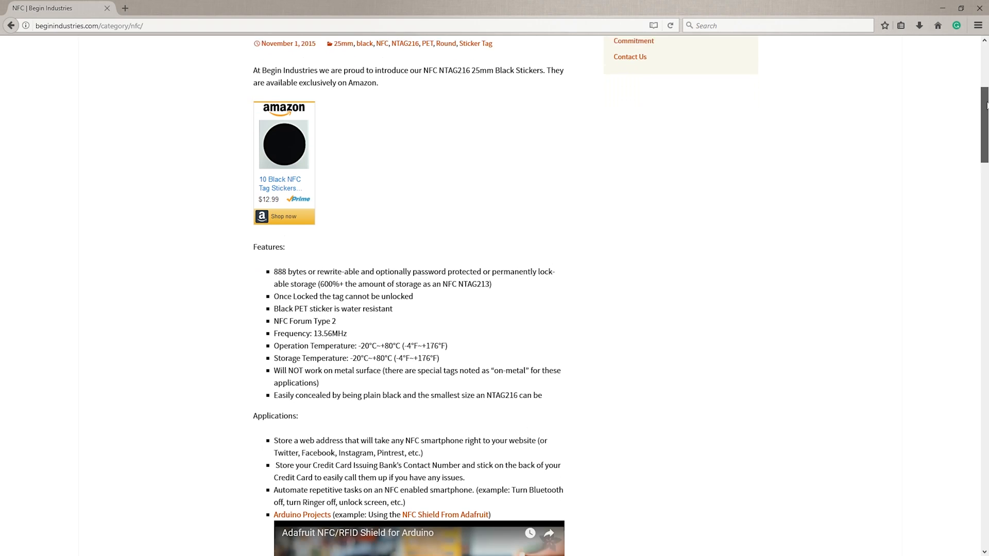
pyautogui.scroll(-3)
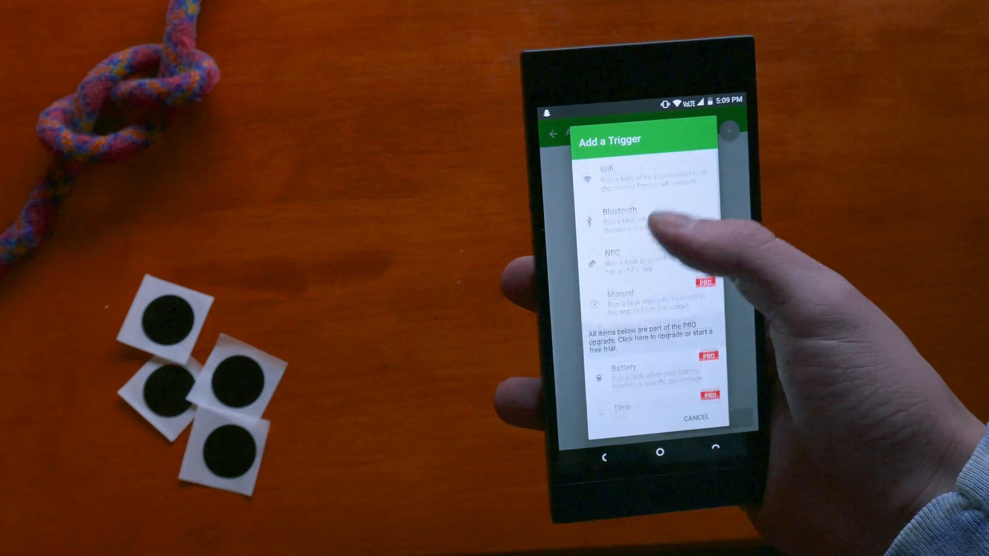
# Step: Start a new task so the Add a Trigger chooser lists WiFi, Bluetooth and NFC
pyautogui.click(620, 259)
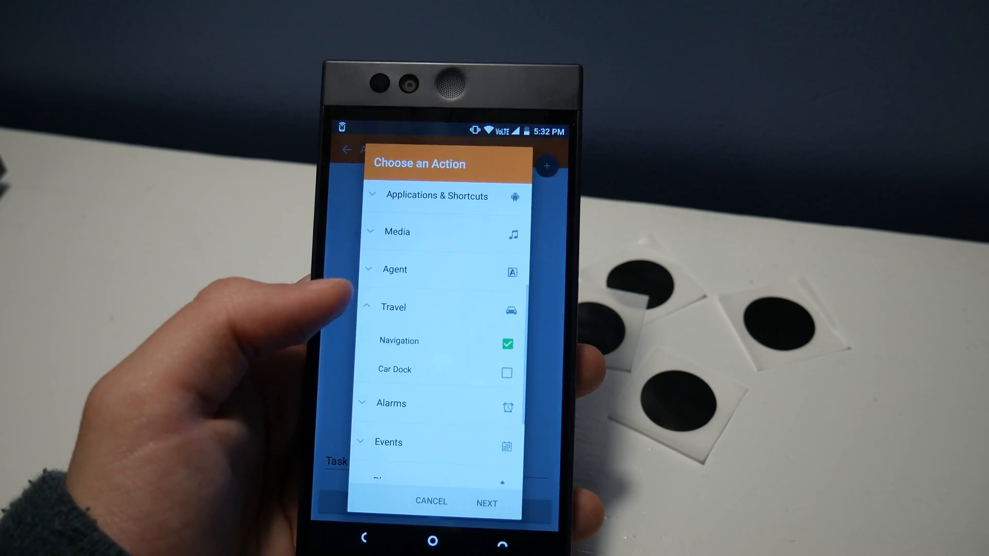
# Step: Continue with Navigation ticked under Travel to reach its driving-destination settings
pyautogui.click(398, 340)
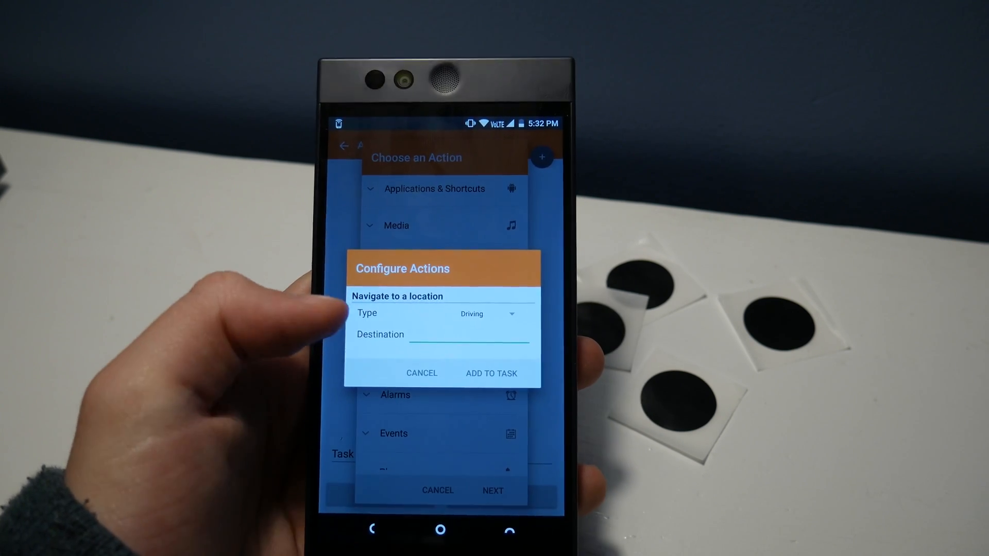